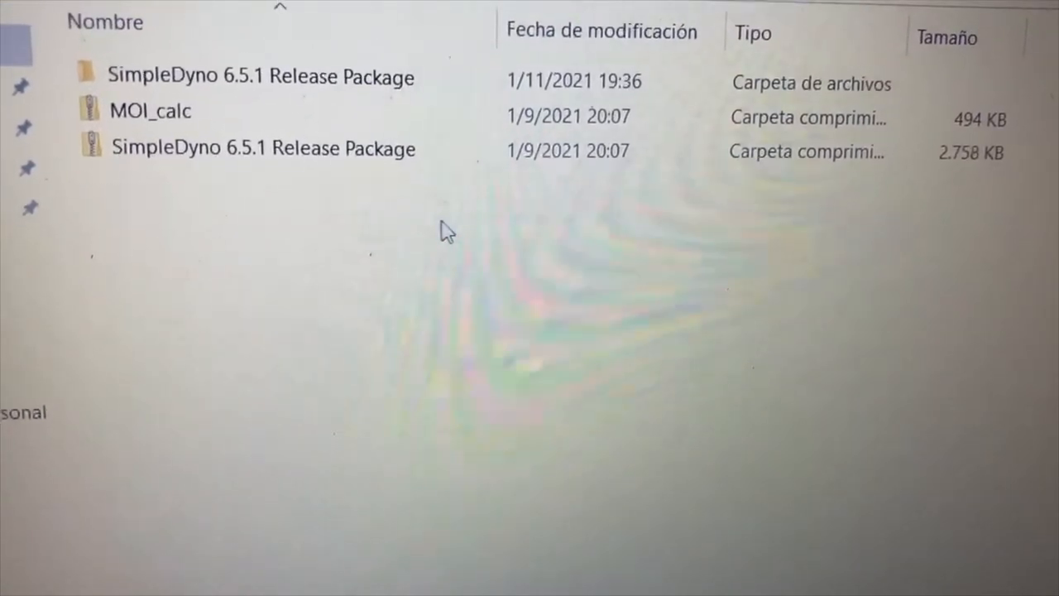
# Step: Open the 'SimpleDyno 6.5.1 Release Package' folder in File Explorer
pyautogui.click(263, 150)
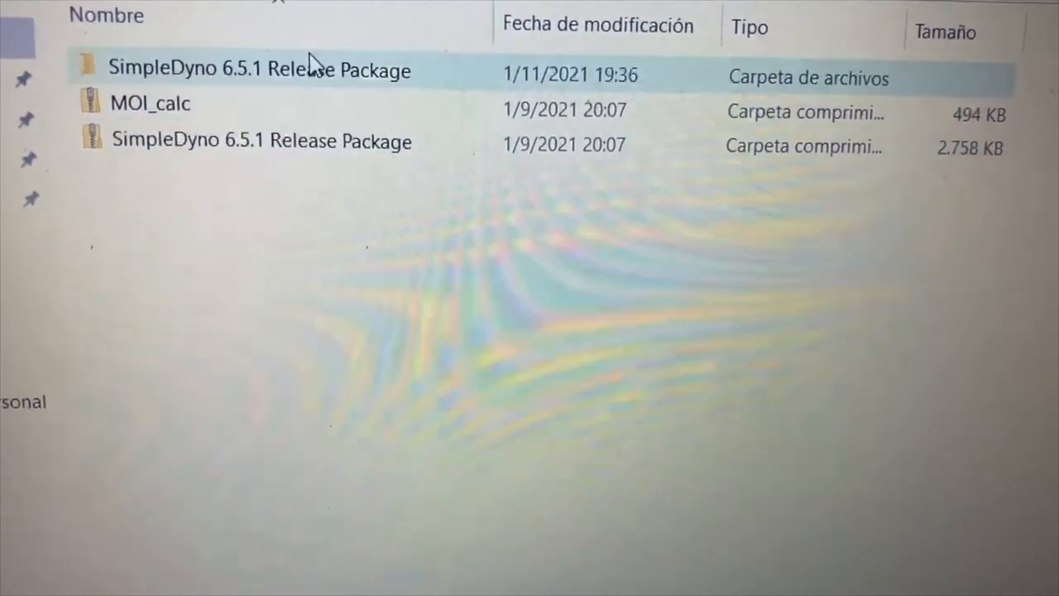
pyautogui.doubleClick(259, 69)
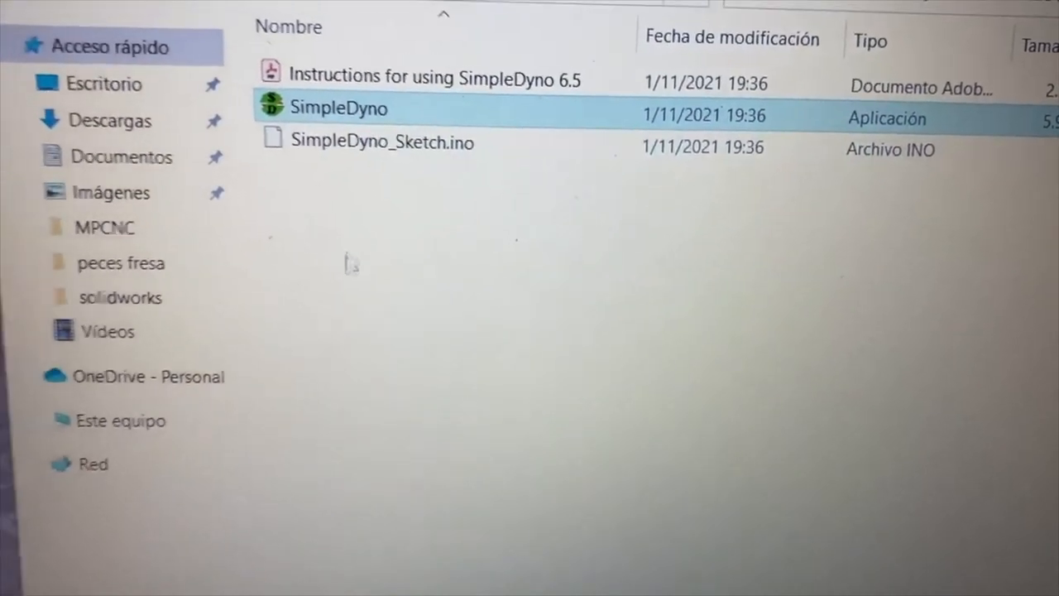
# Step: Launch SimpleDyno and load the DefaultView.sdi interface file from C:\SimpleDyno
pyautogui.doubleClick(339, 107)
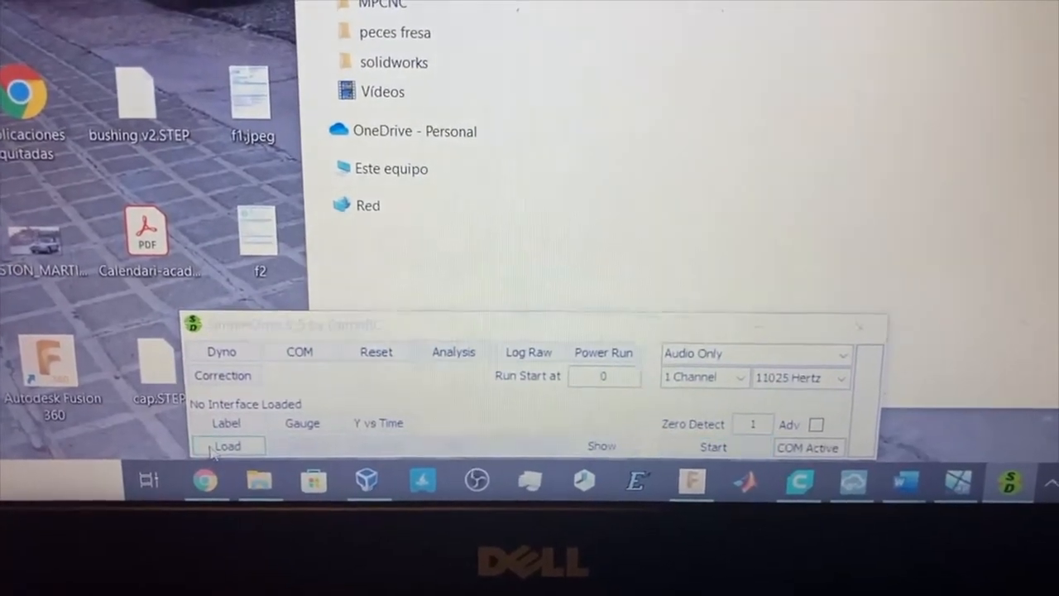
pyautogui.click(227, 446)
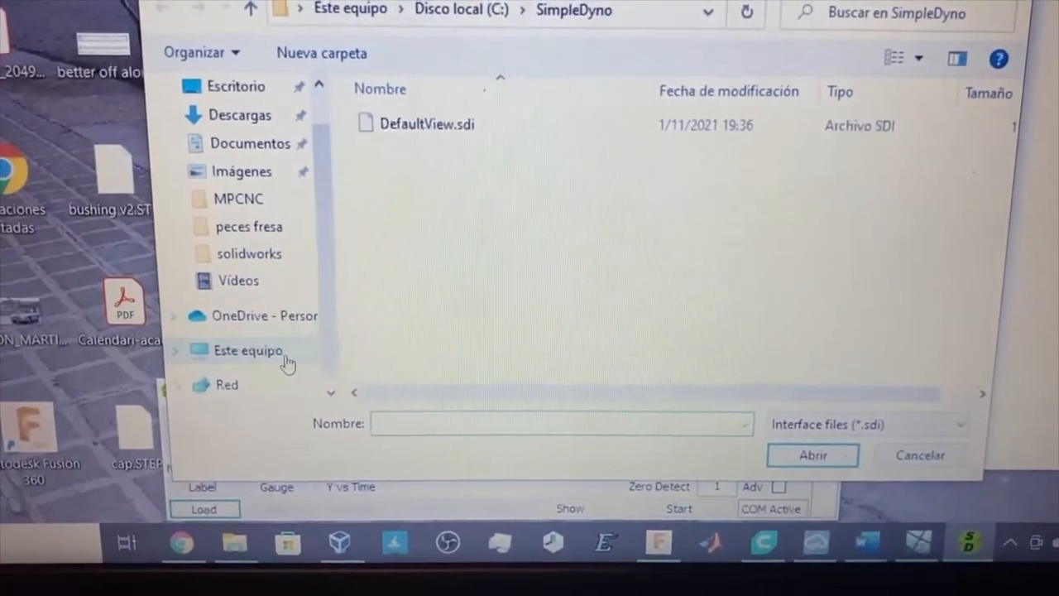
pyautogui.click(247, 350)
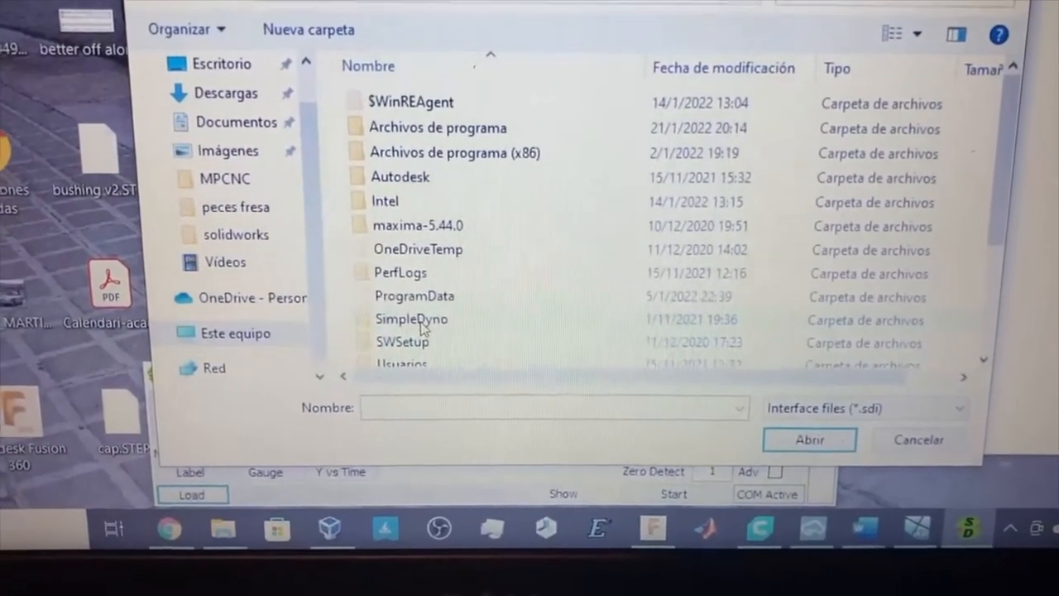
pyautogui.doubleClick(411, 319)
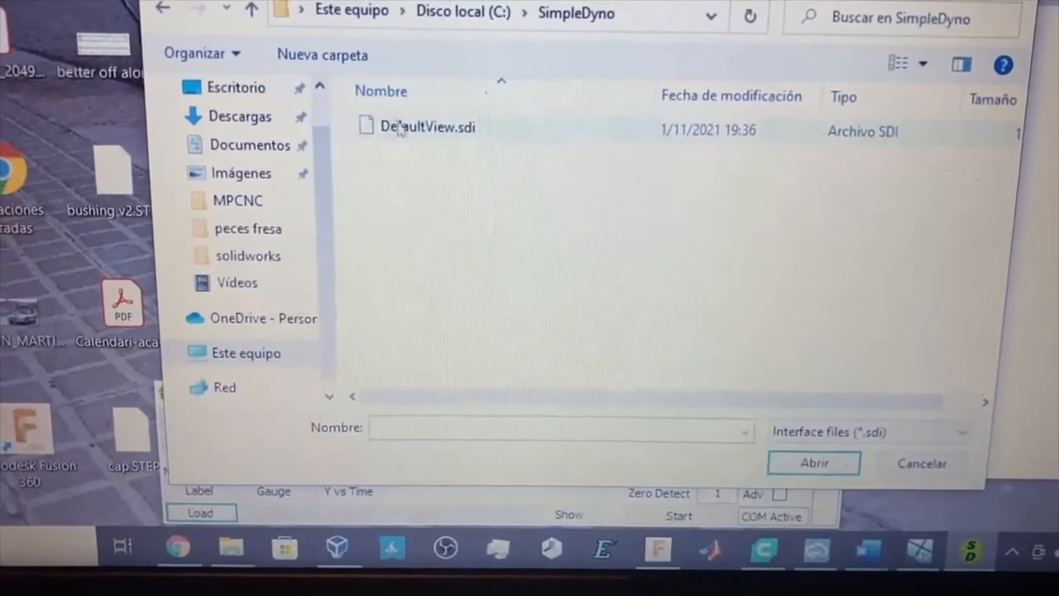
pyautogui.click(426, 126)
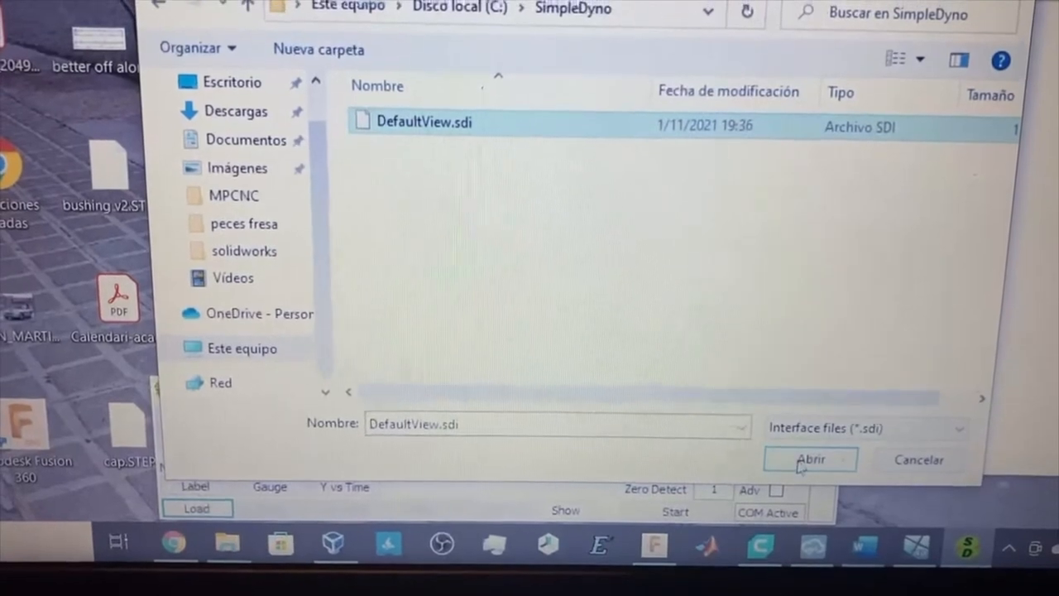
pyautogui.click(809, 459)
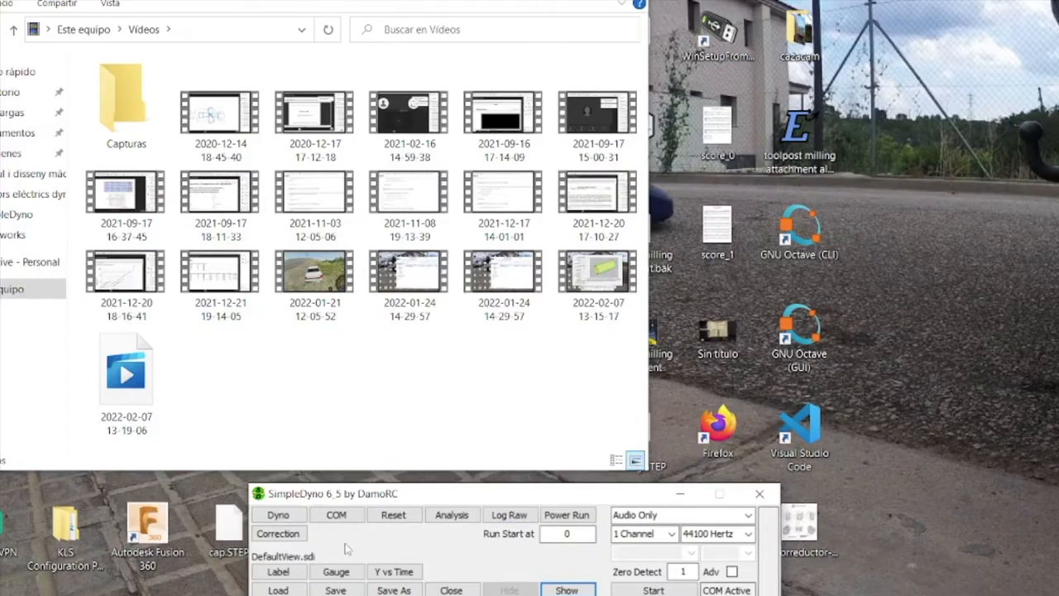
# Step: Open Dyno Setup and view the vehicle mass and roller mass explanations
pyautogui.click(278, 533)
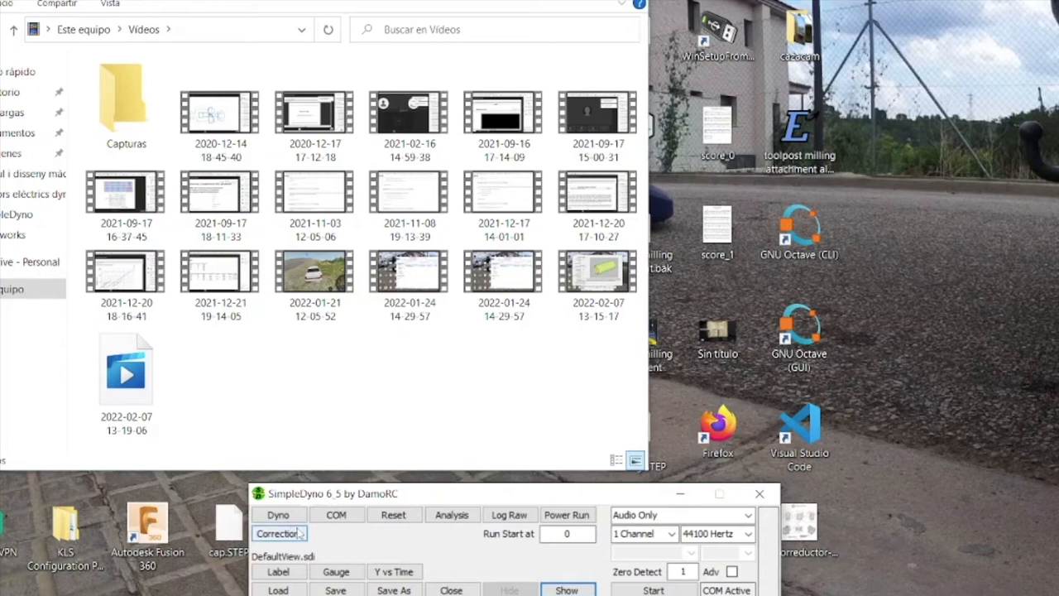
pyautogui.click(278, 515)
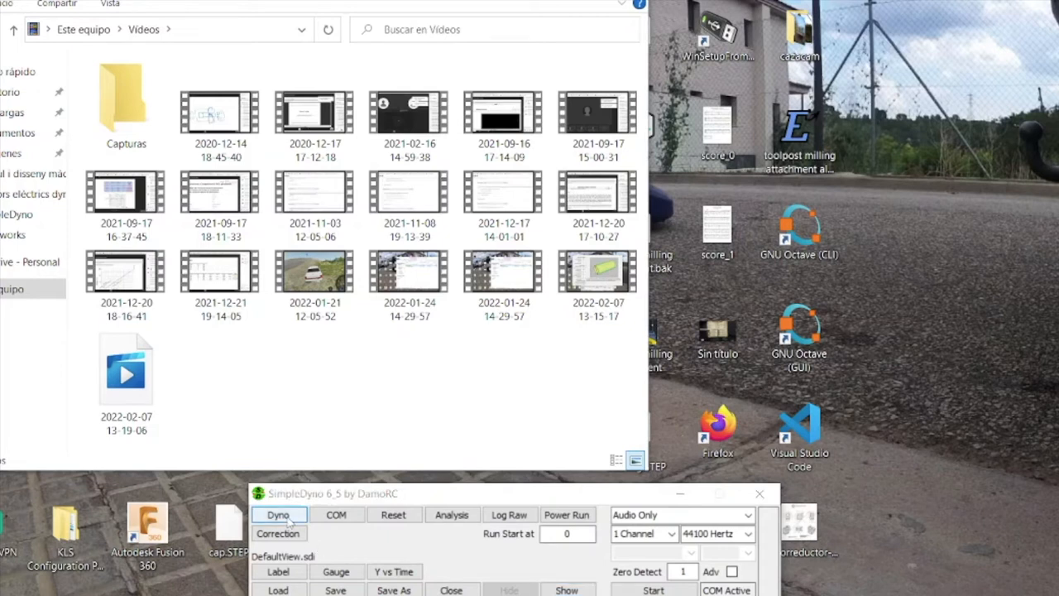
pyautogui.click(278, 515)
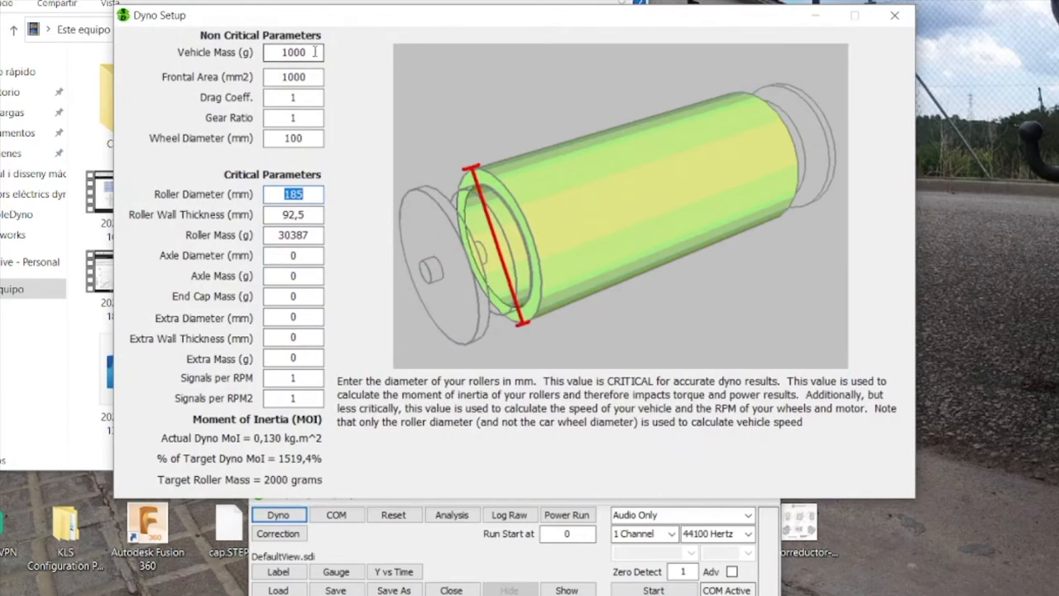
pyautogui.click(293, 52)
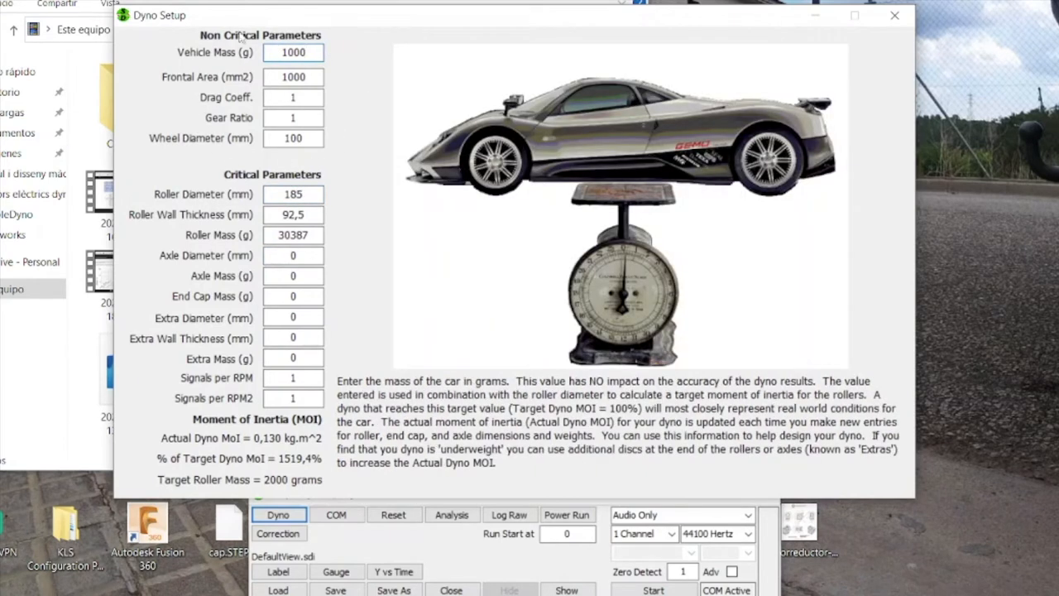
pyautogui.click(293, 194)
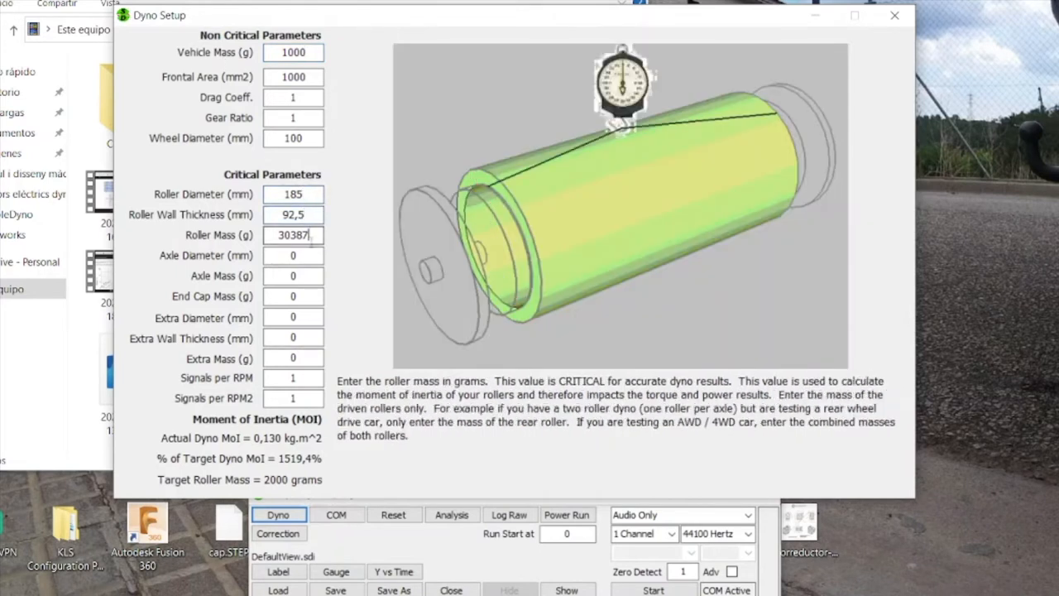
pyautogui.click(293, 194)
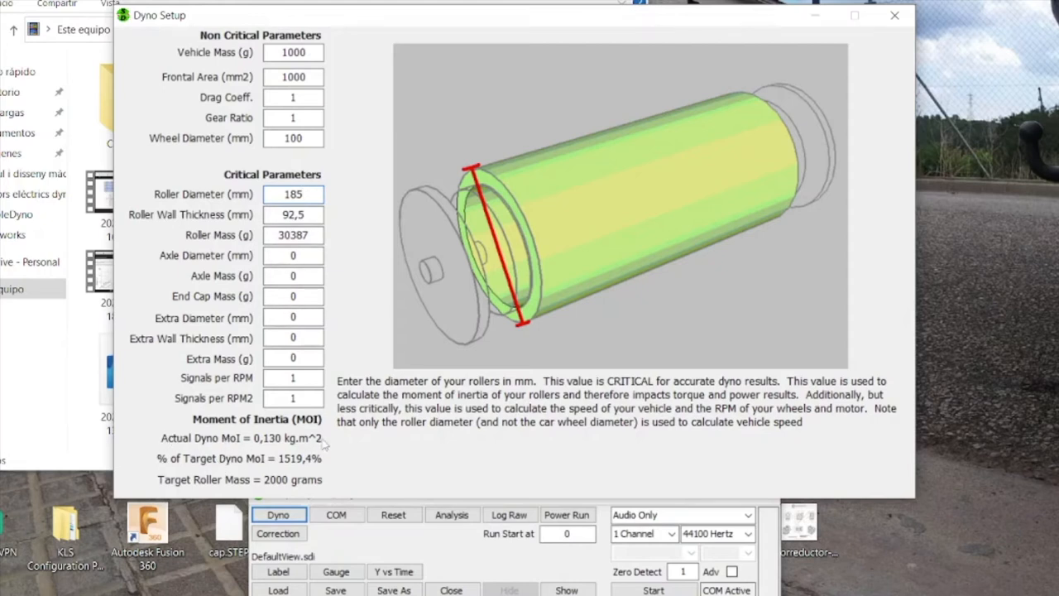
# Step: Set Roller Diameter to 140 mm and Roller Wall Thickness to 70 mm
pyautogui.click(293, 193)
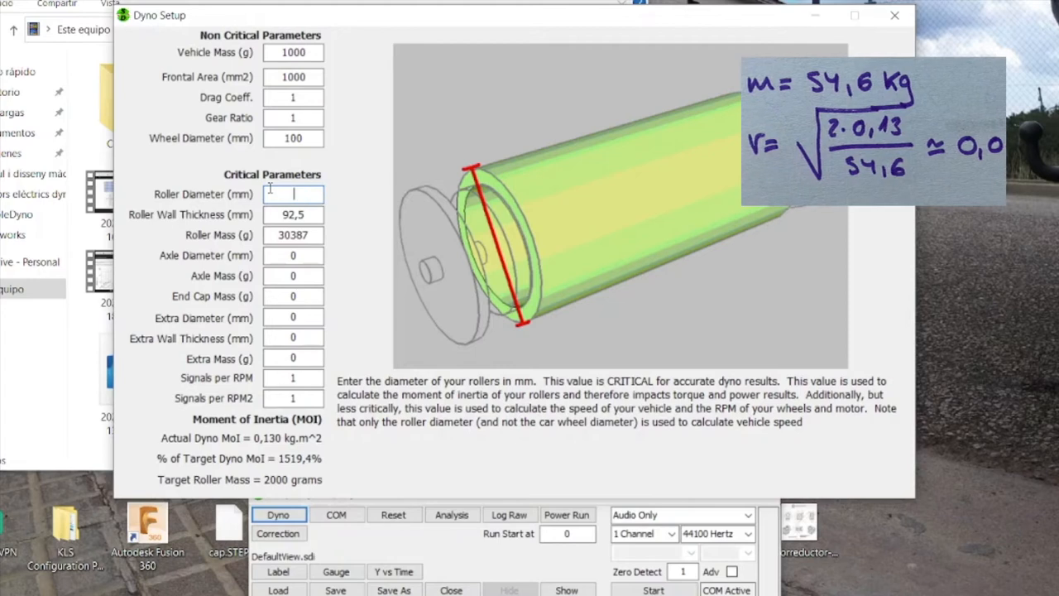
pyautogui.write('140')
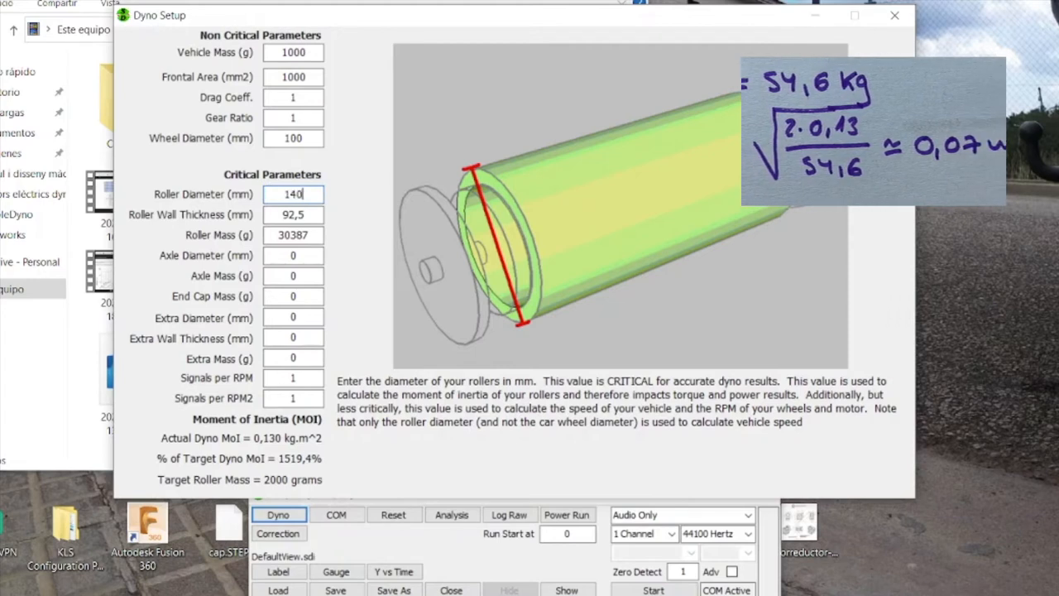
pyautogui.tripleClick(293, 215)
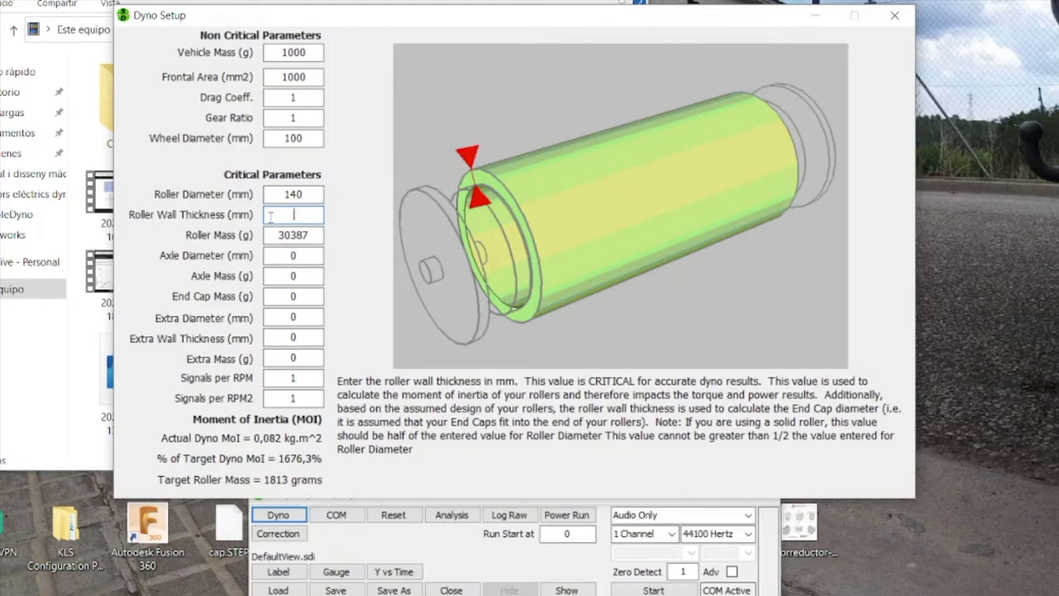
pyautogui.write('70')
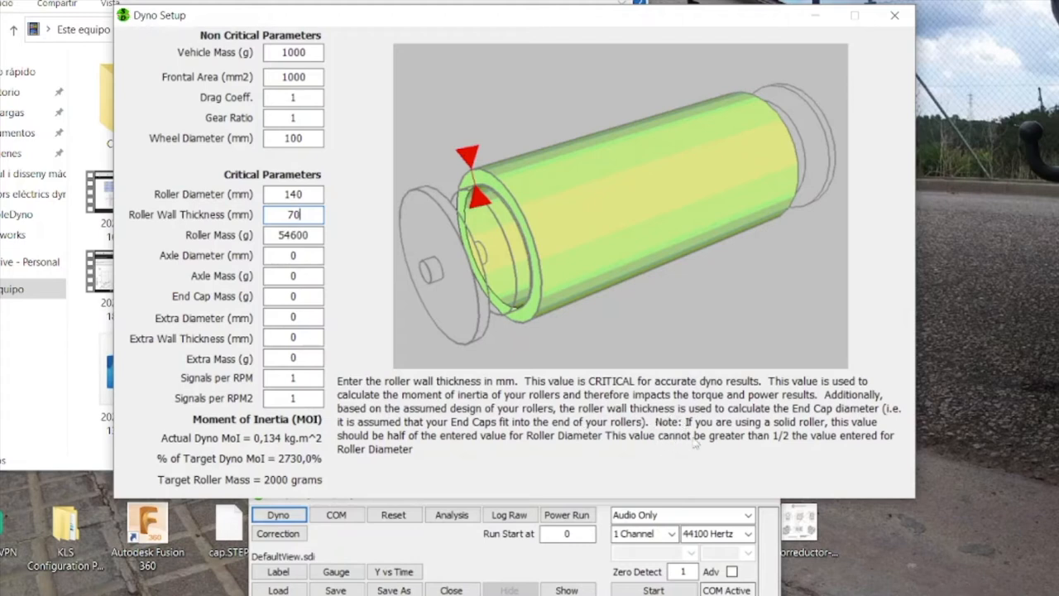
pyautogui.moveTo(800, 457)
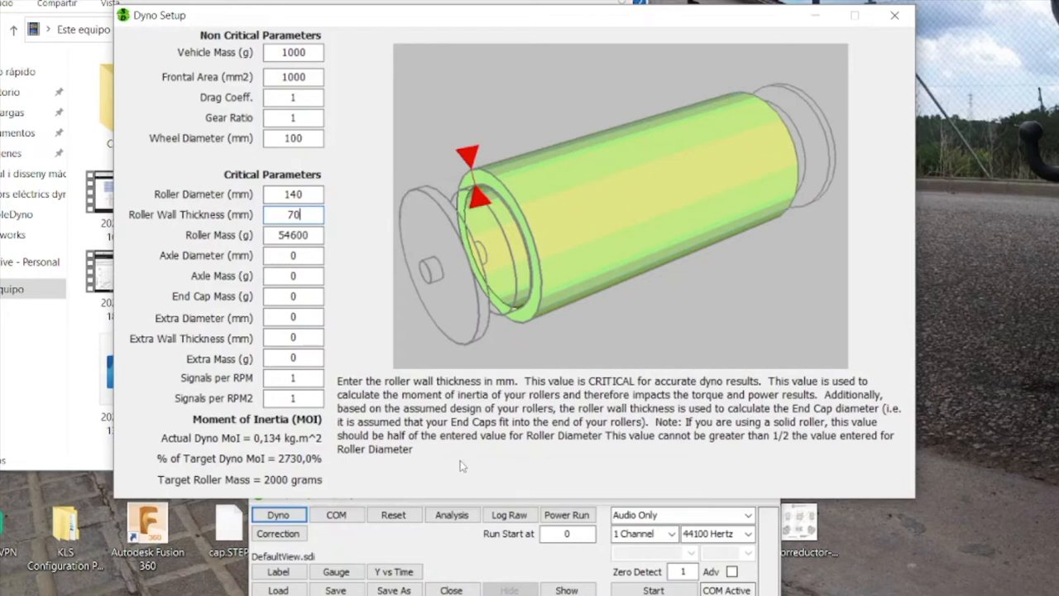
pyautogui.moveTo(598, 461)
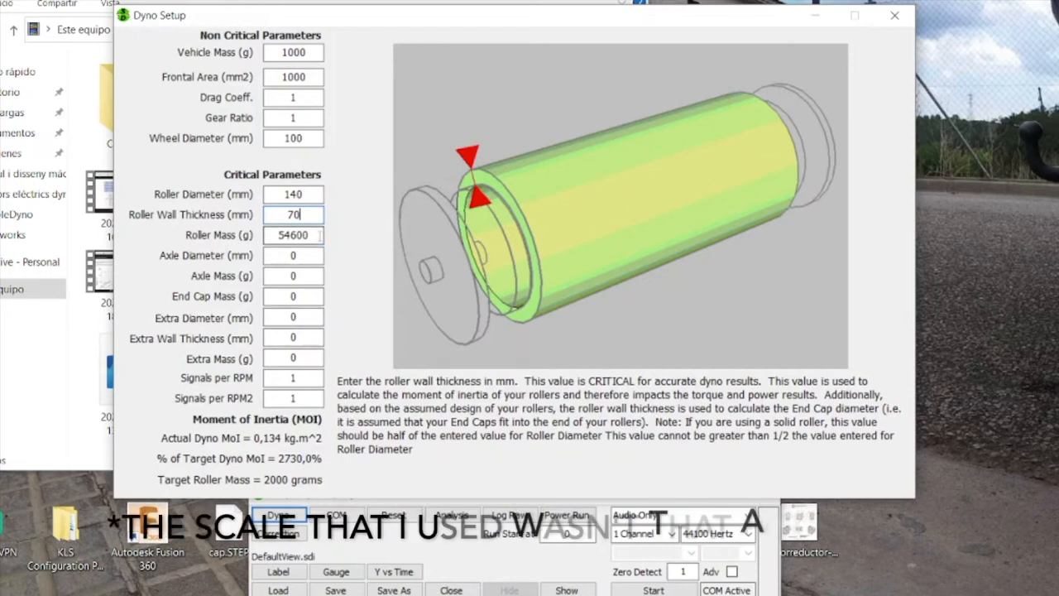
# Step: Select the Roller Mass field to show its explanation and 0,134 kg·m² inertia
pyautogui.click(293, 235)
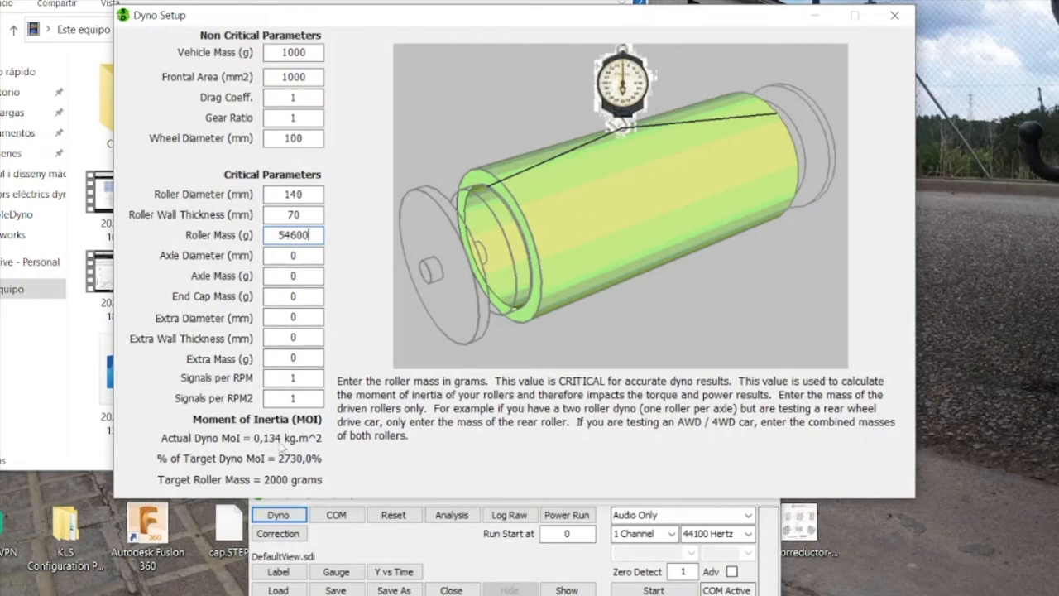
pyautogui.moveTo(325, 447)
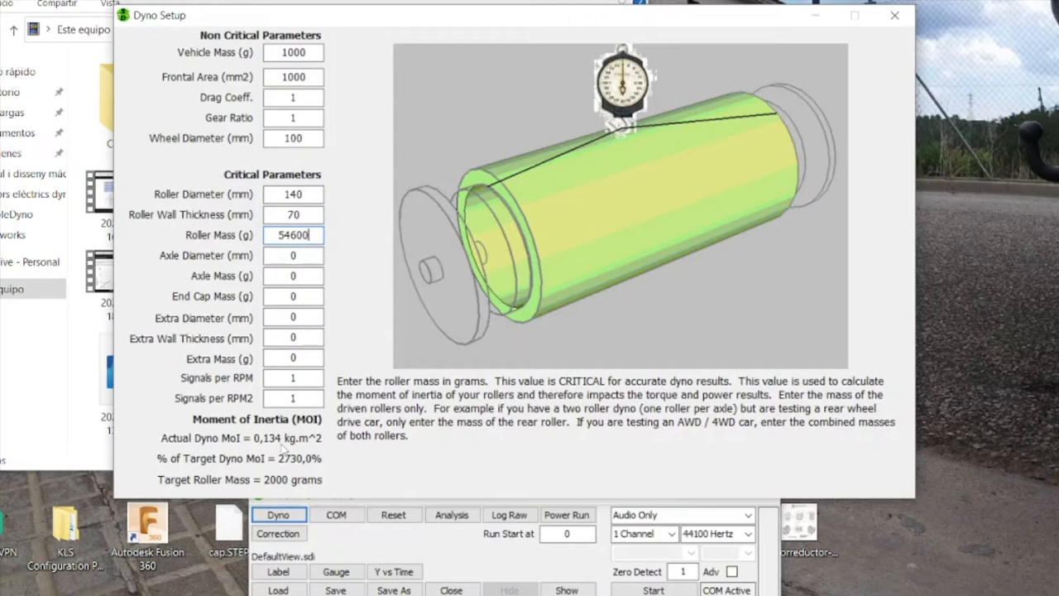
pyautogui.moveTo(313, 182)
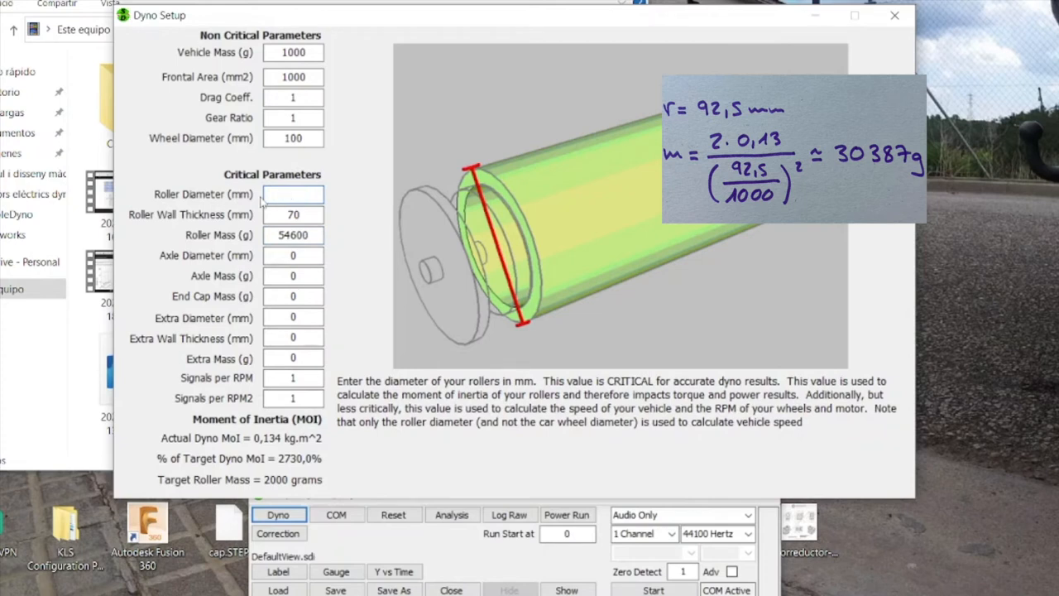
# Step: Enter roller diameter 185 mm and wall thickness 92,5 mm, then commit the 30387 g mass
pyautogui.write('185')
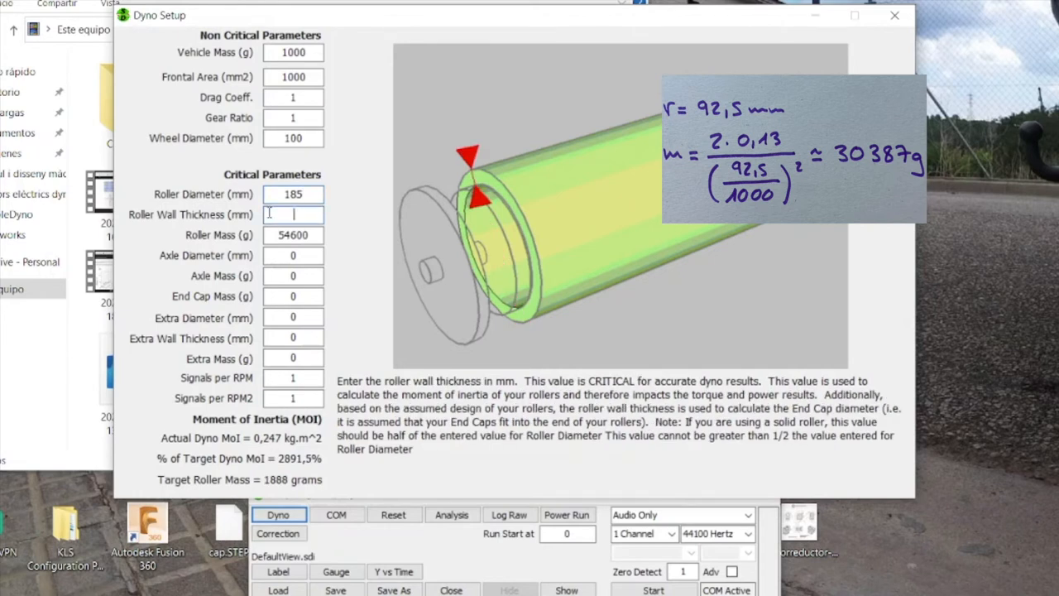
pyautogui.write('92,5')
pyautogui.click(293, 235)
pyautogui.write('30387')
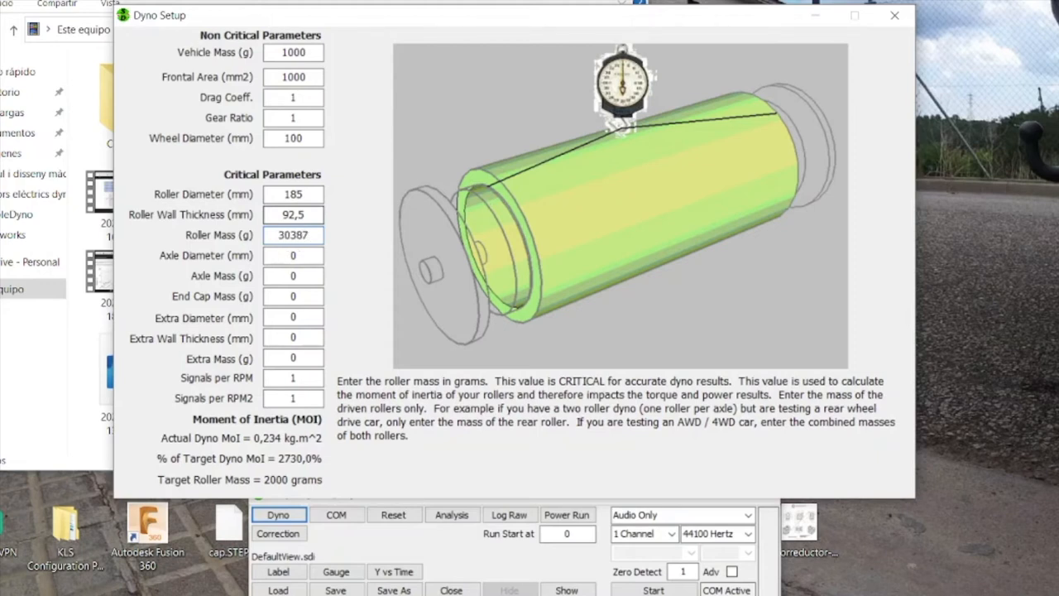
pyautogui.click(293, 255)
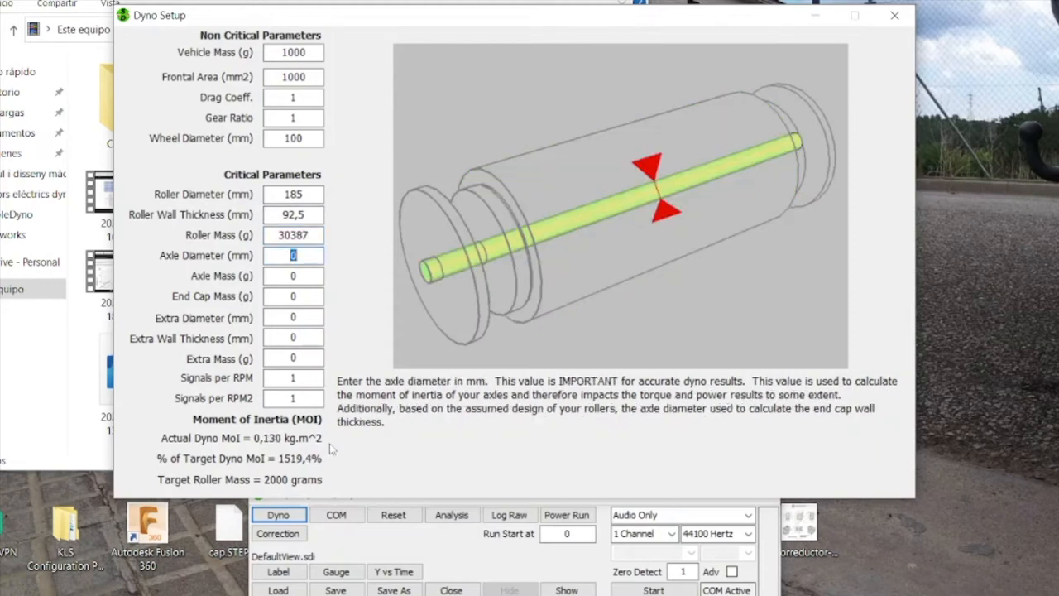